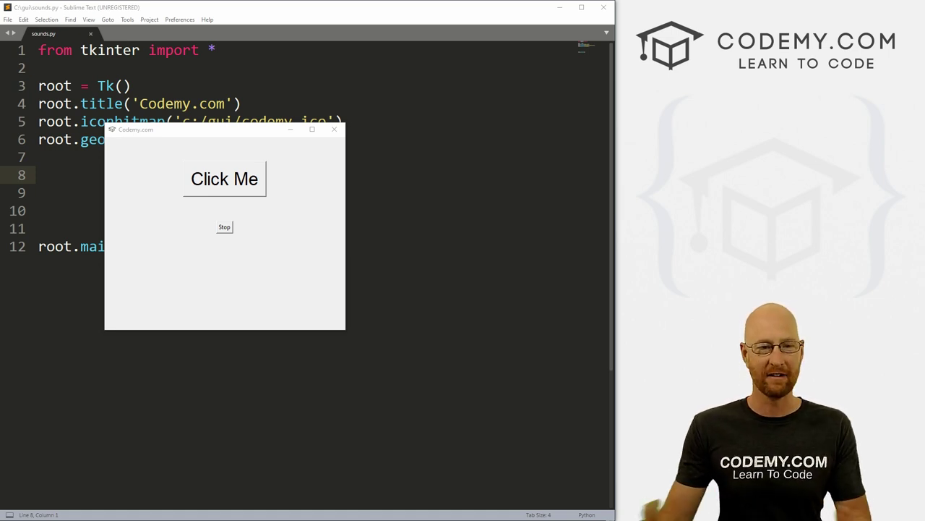
mouse_move(197, 169)
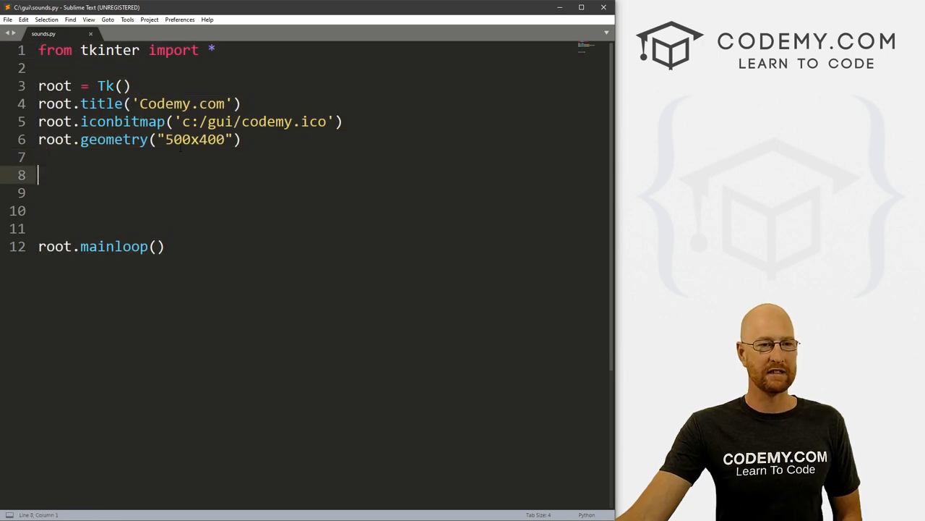
drag(37, 49, 268, 139)
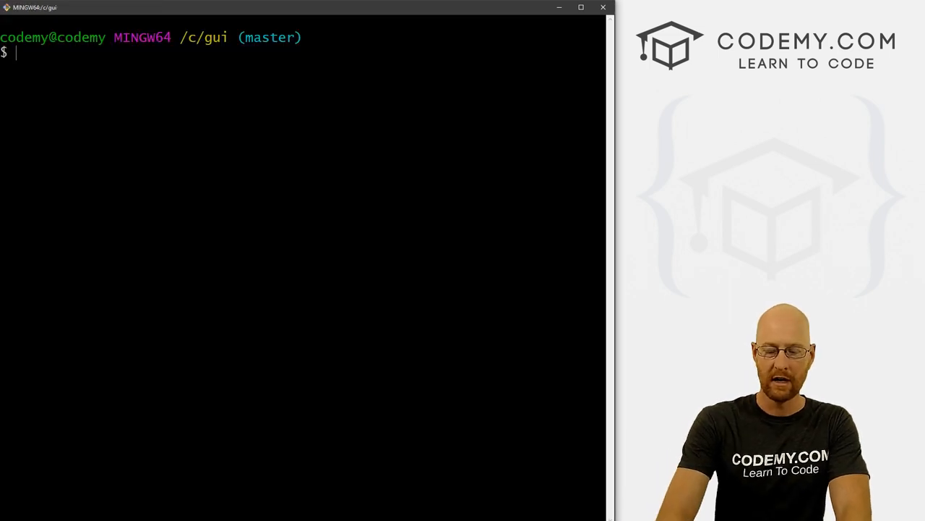
Run pip install pygame in Git Bash to get the sound library.
text(pip install py)
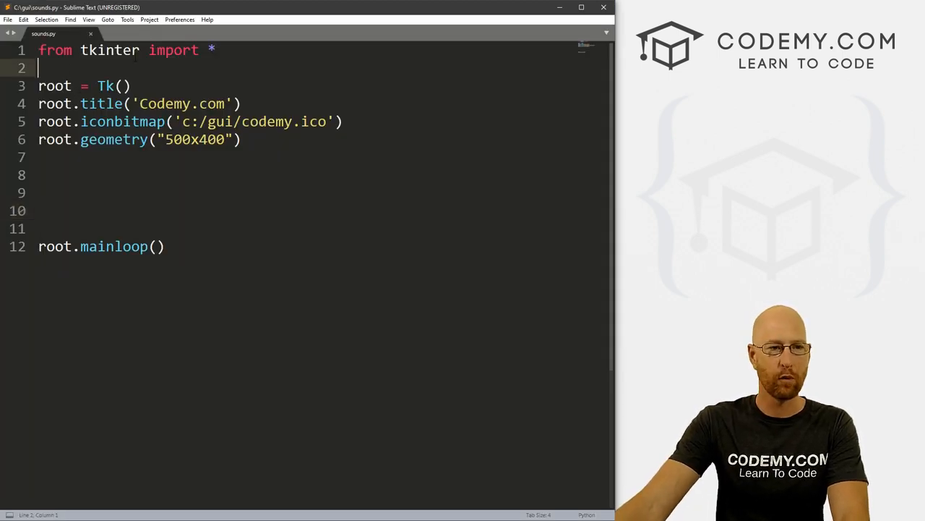
Import pygame and create my_button = Button(root, text="Play Song", command=play).
text(import pygame)
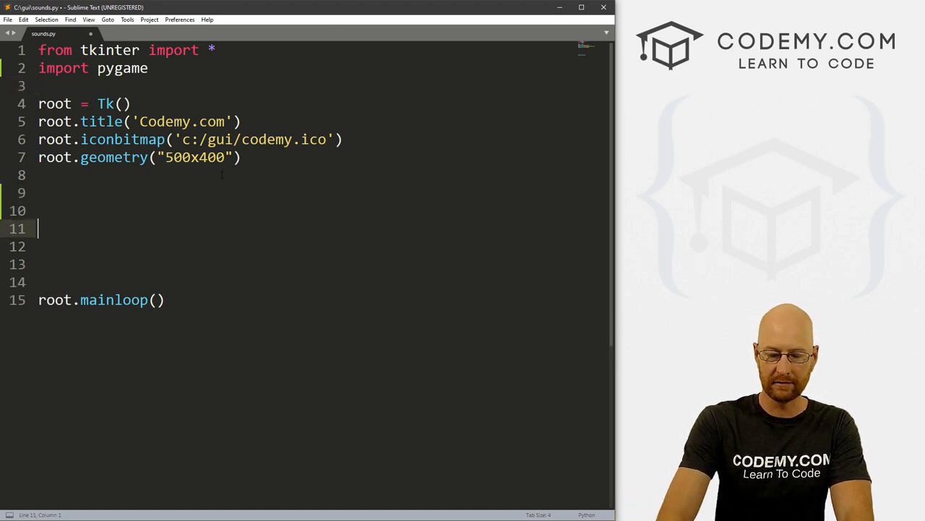
text(my_v)
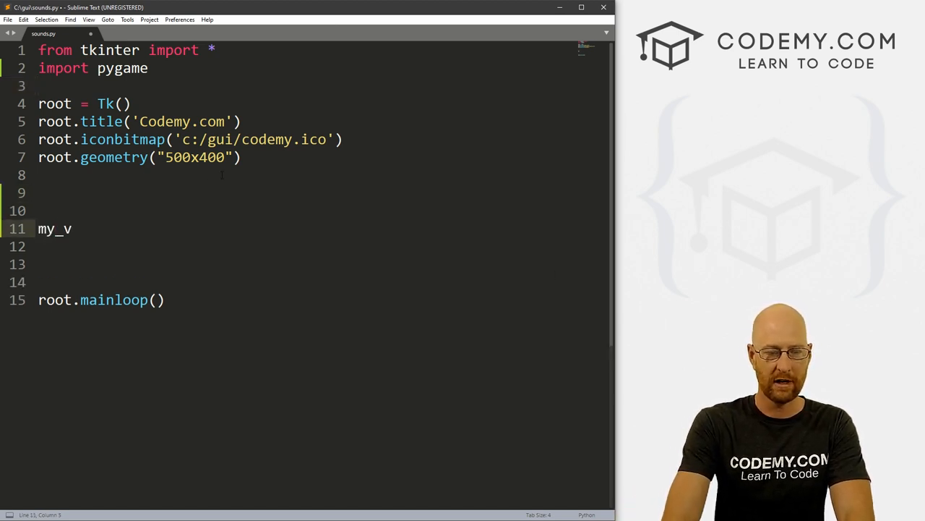
text(_button = Butt)
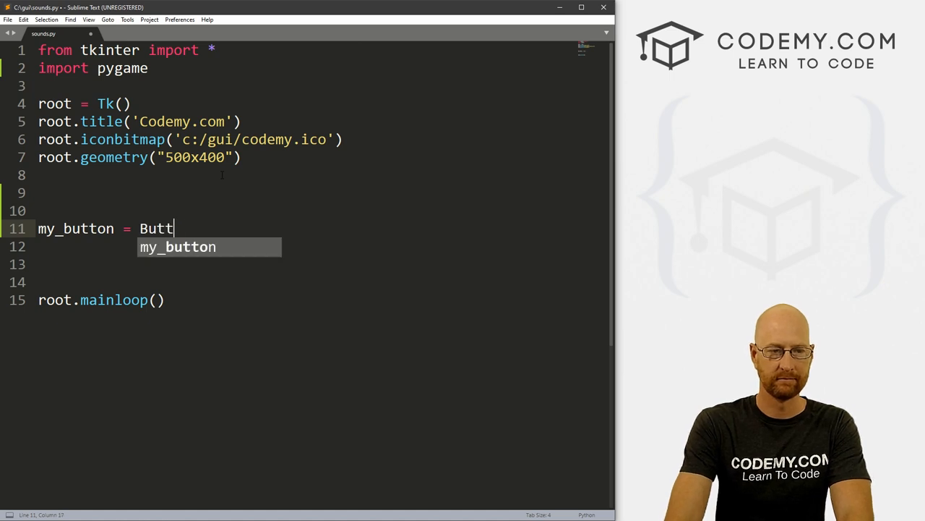
text(on(root,)
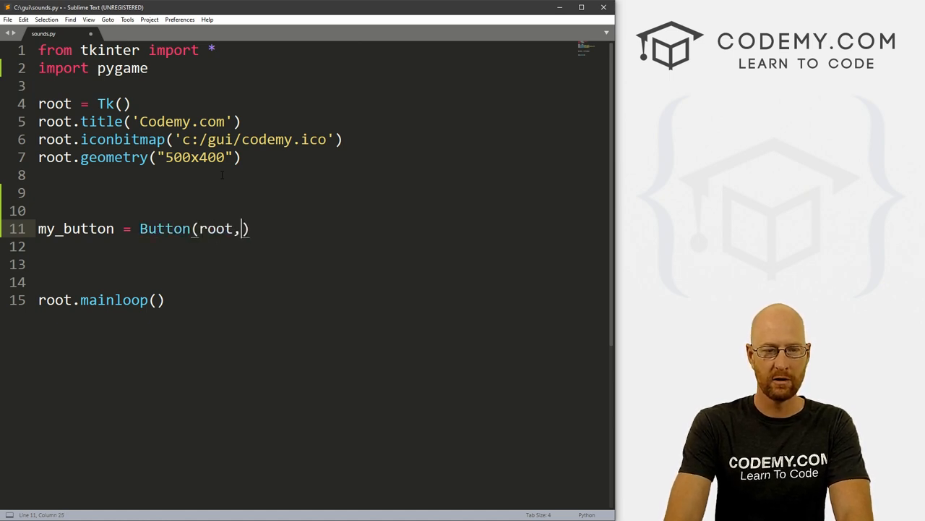
text(text="P)
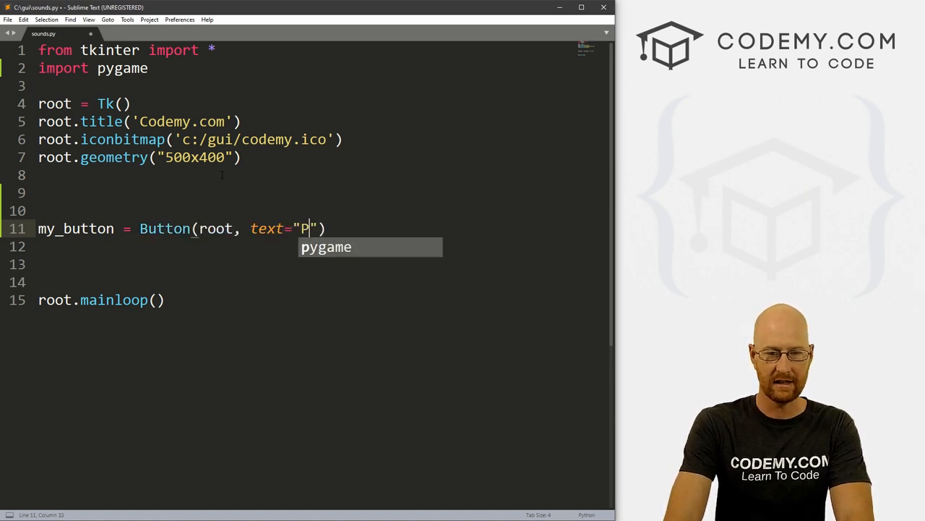
text(lay Song)
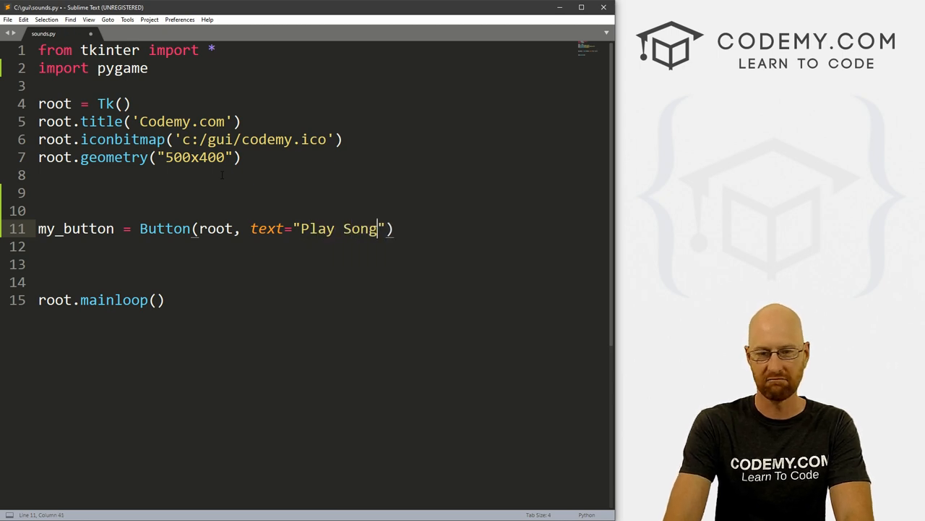
text(, comman)
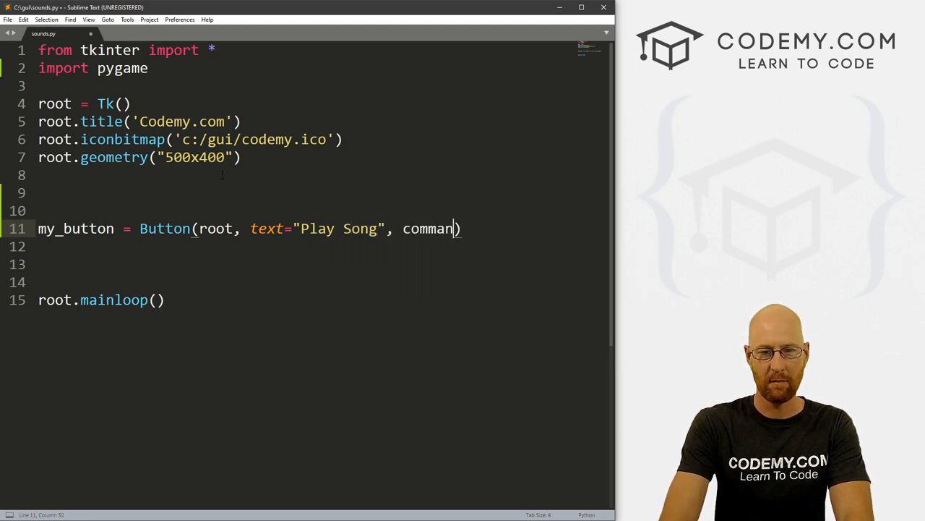
text(=play)
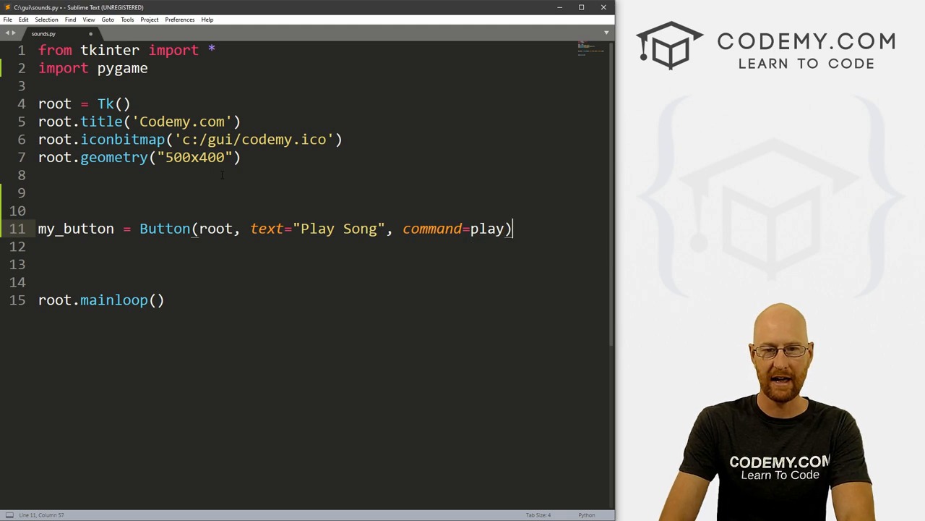
Pack my_button with pady=20 and give it font=("Helvetica", 32).
text(my_button)
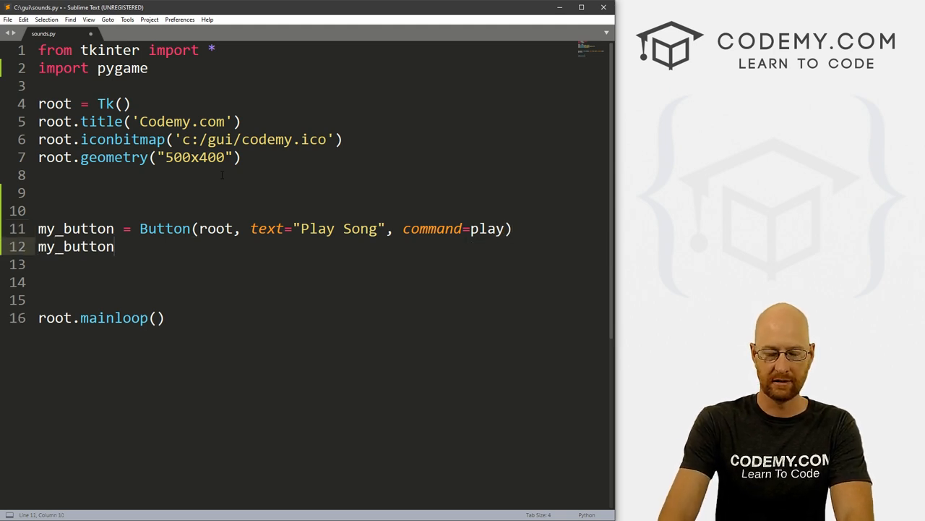
text(.pack)
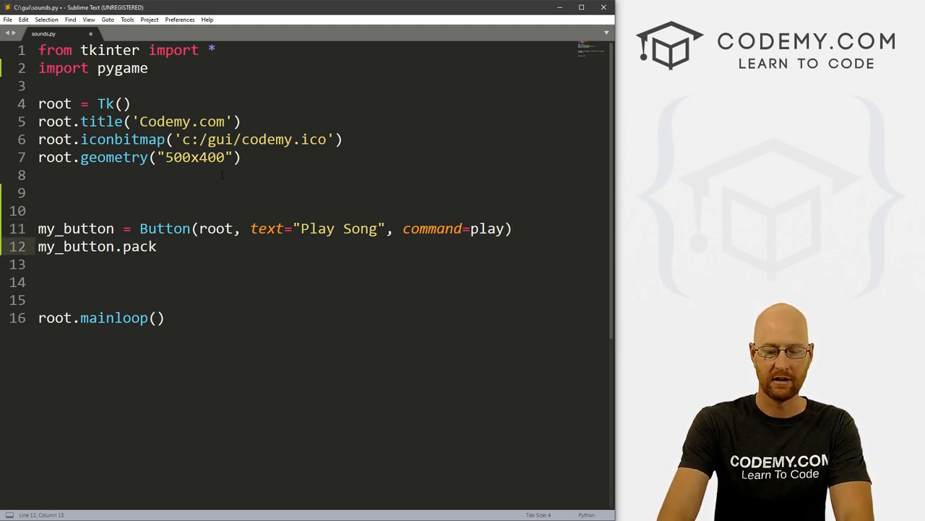
text((pady))
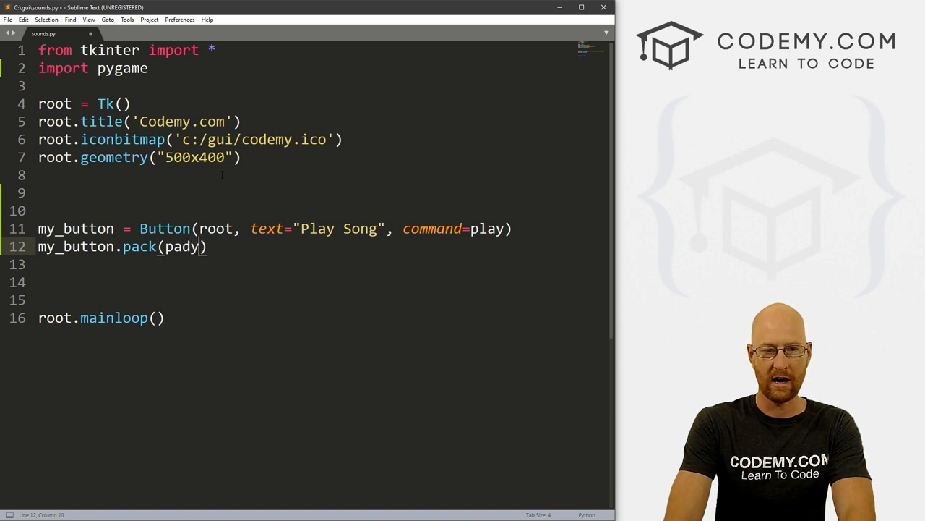
text(=20)
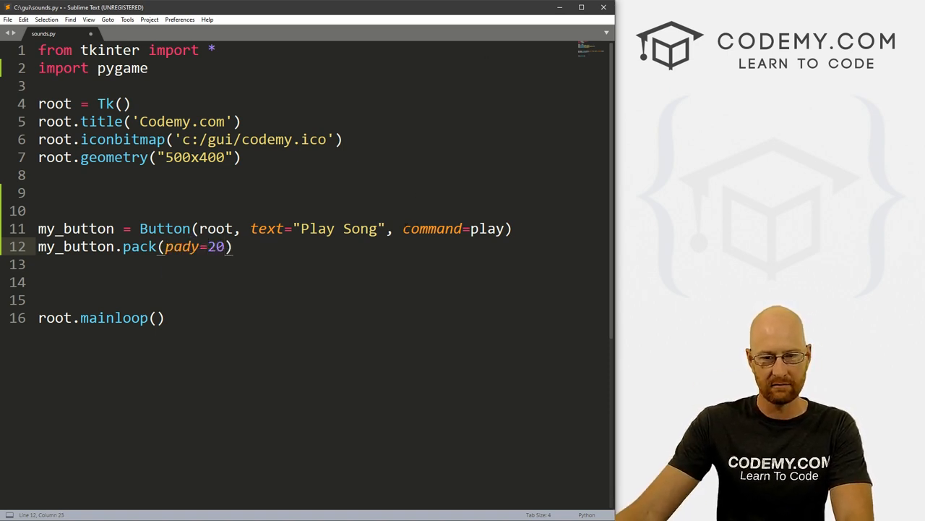
text(font=)
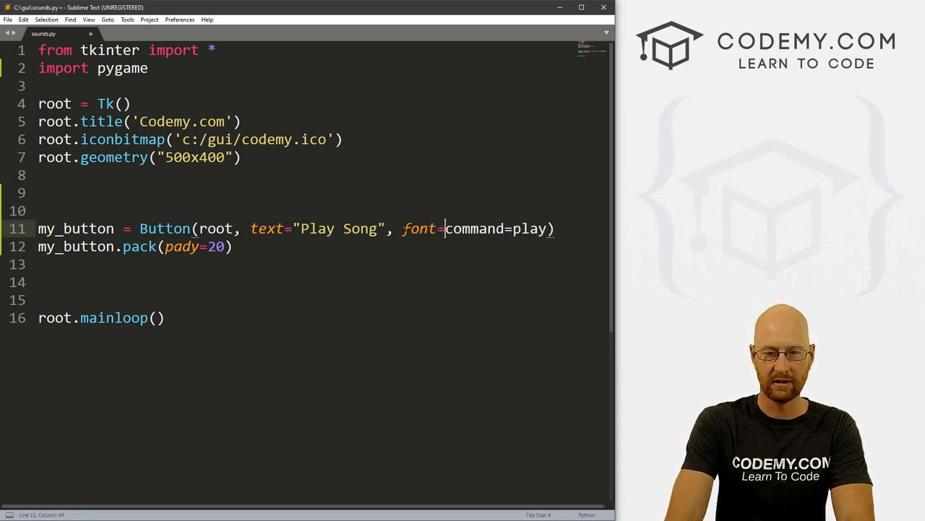
text(("Helvetic)
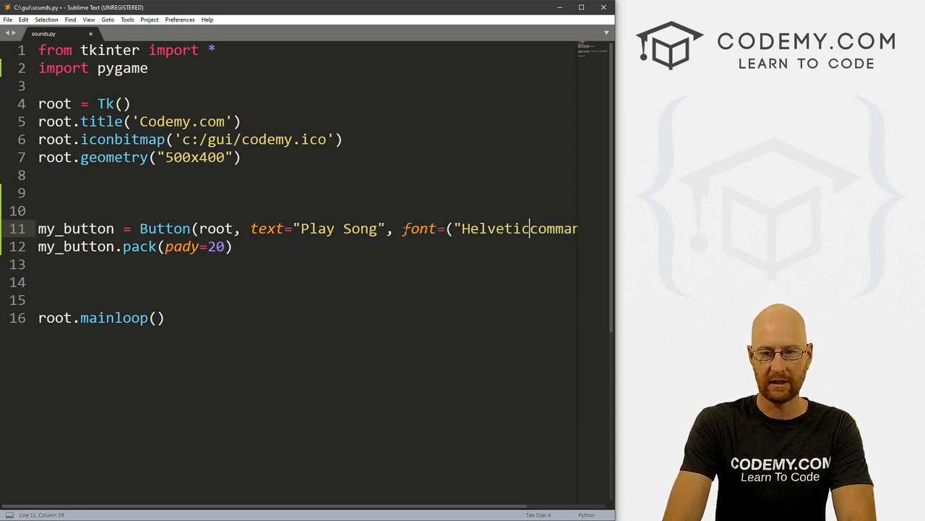
text(", 32)
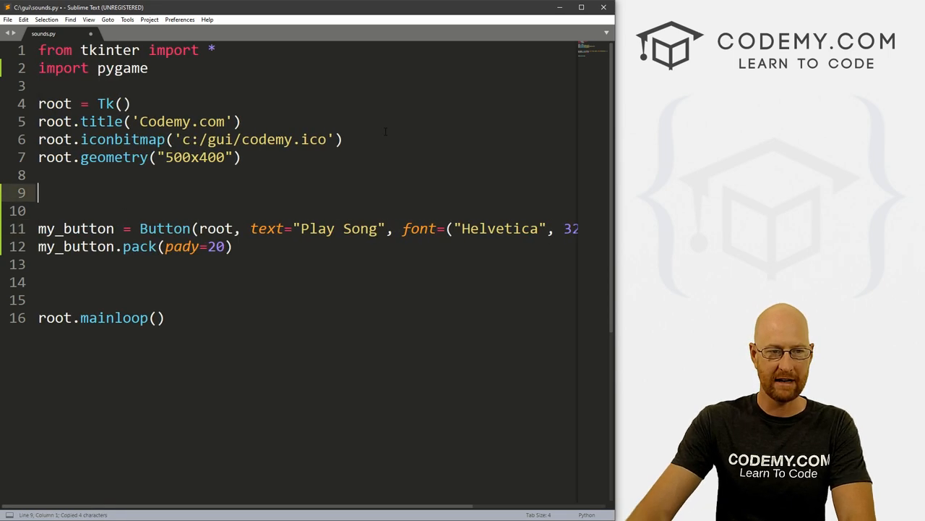
Add pygame.mixer.init() and a def play(): header above the button code.
text(def play)
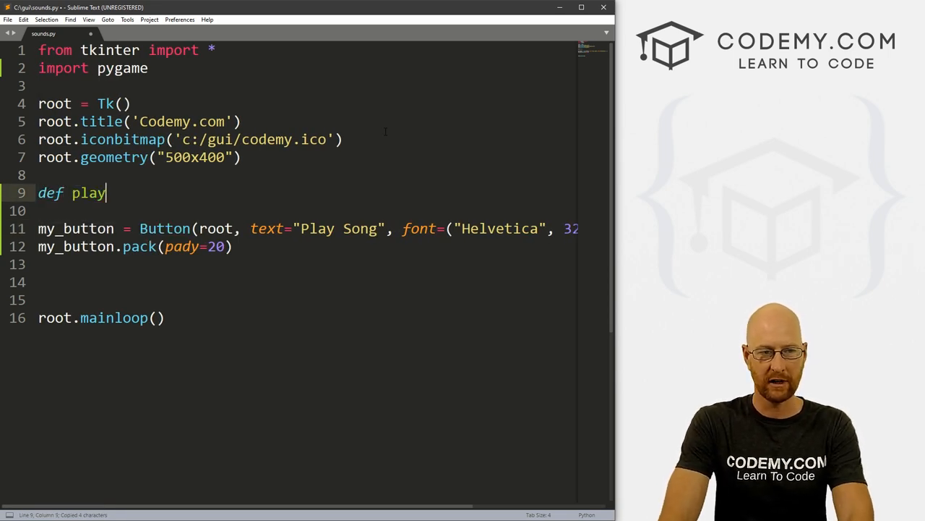
text(():)
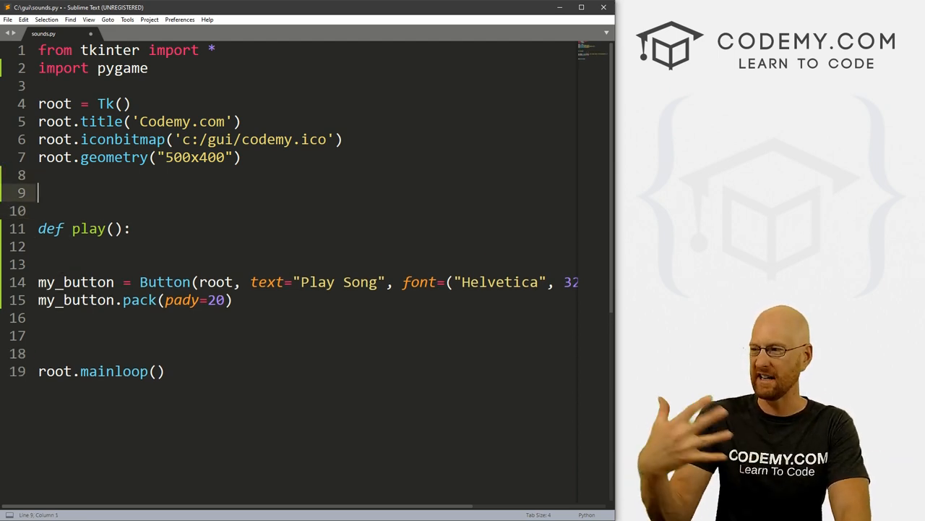
text(pygame.m)
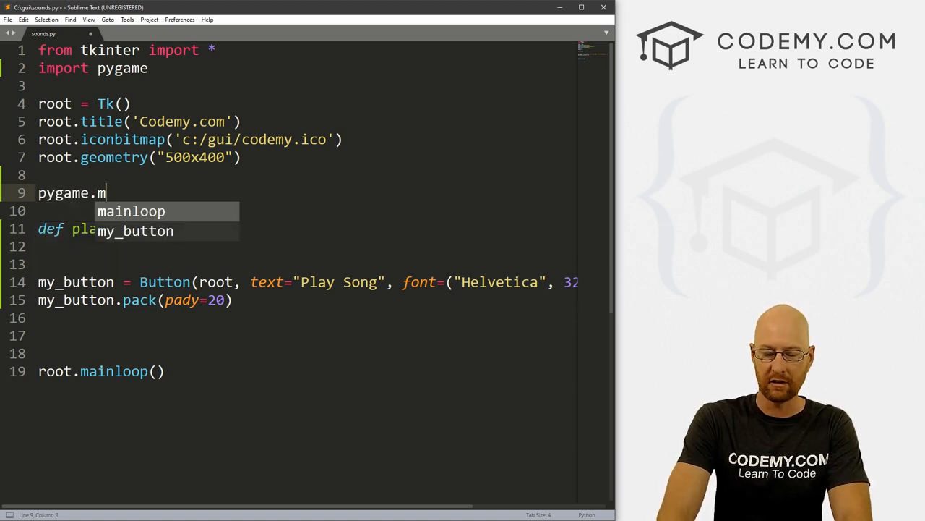
text(ixer.)
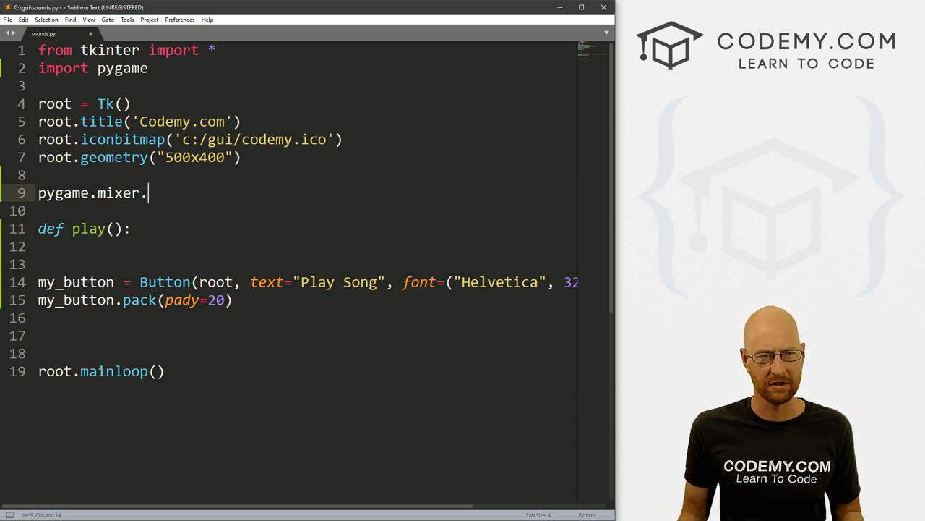
text(init)
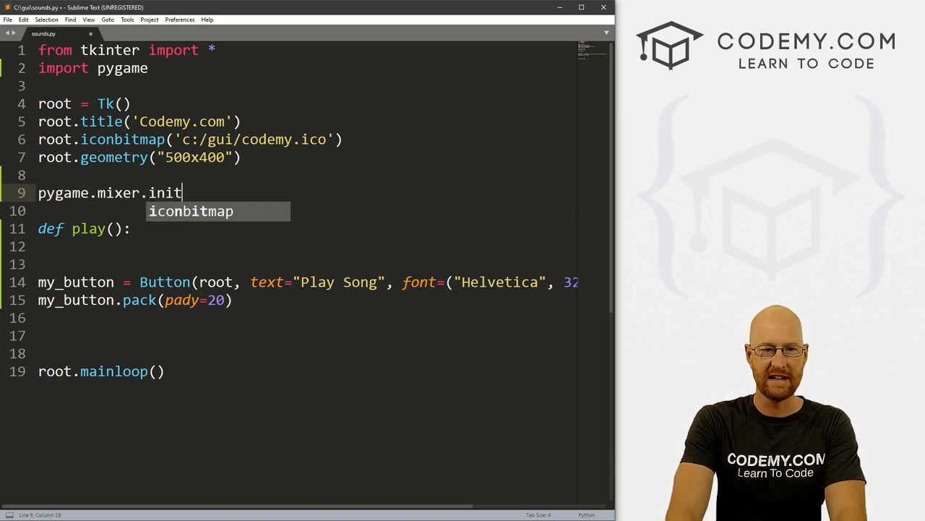
text(())
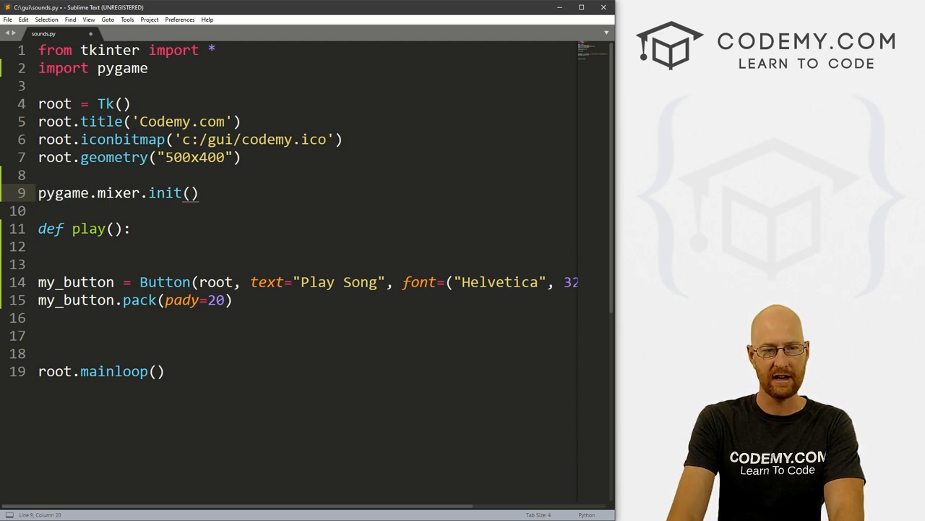
key(Return)
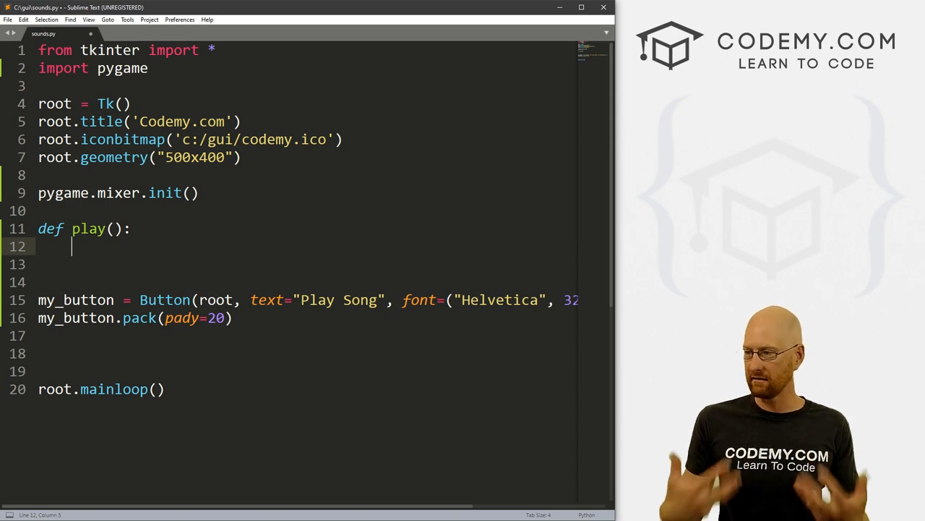
Inside play(), write pygame.mixer.music.load("audio/Not_Me.mp3").
text(pygame.)
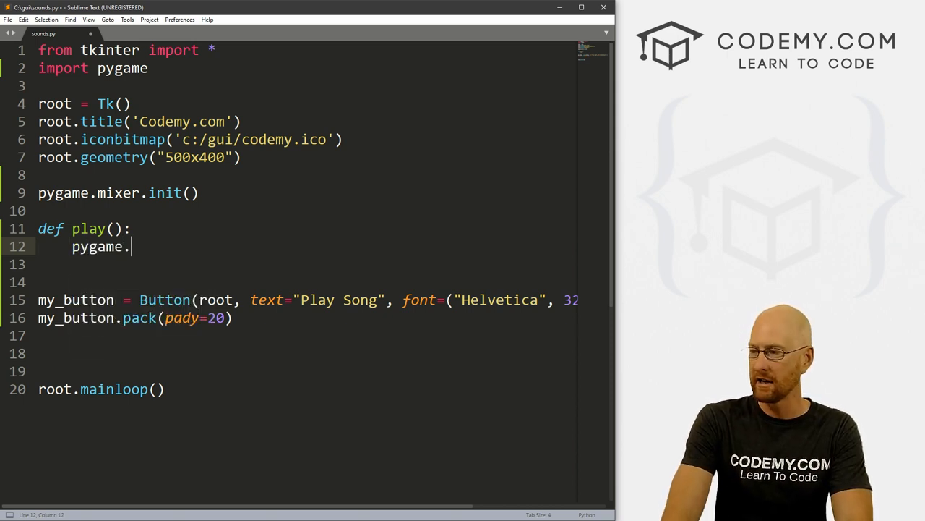
text(mixer)
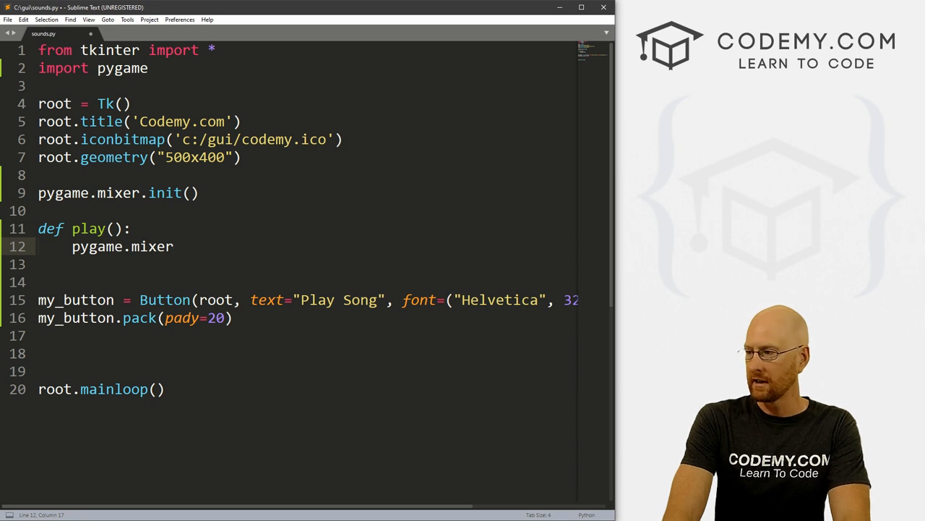
text(.music)
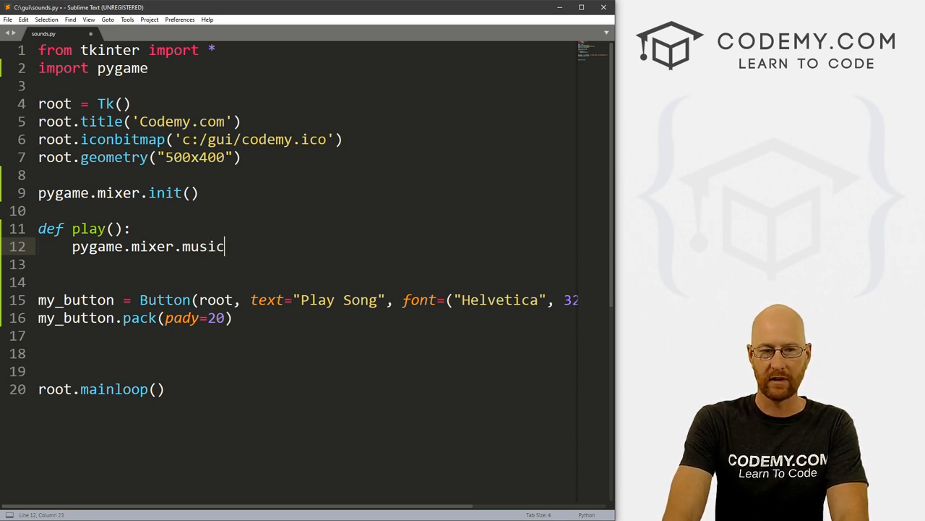
text(.load)
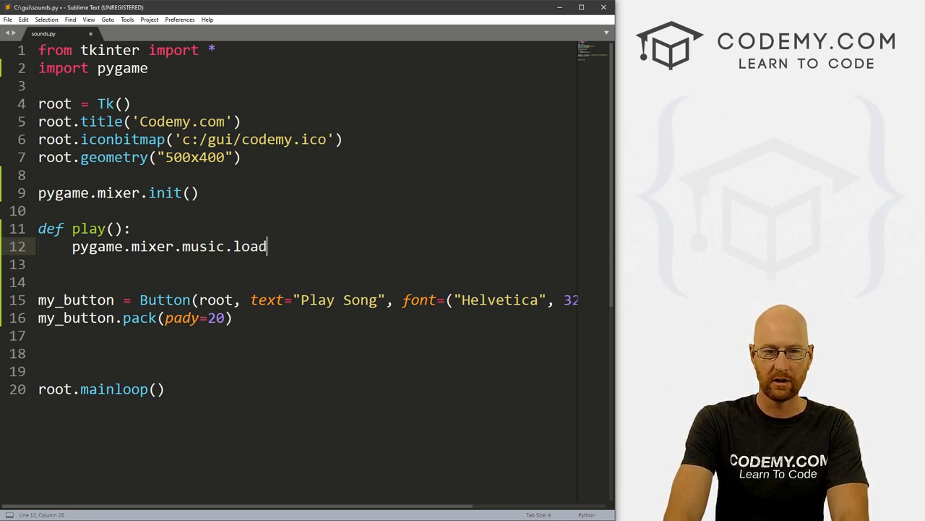
text(())
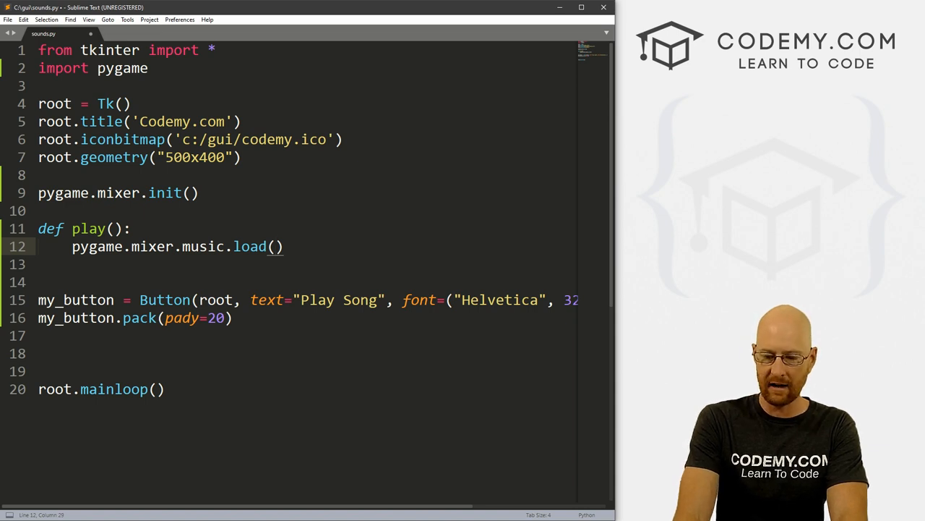
text("")
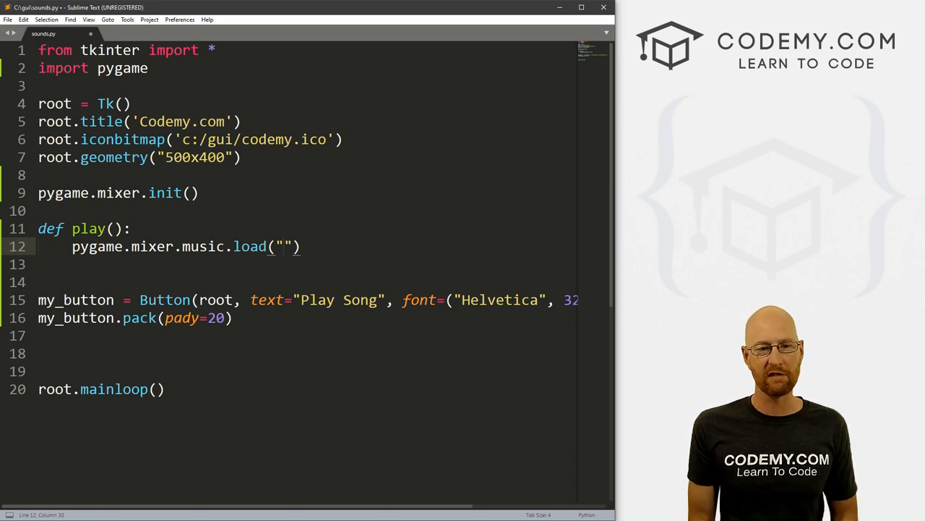
click(285, 246)
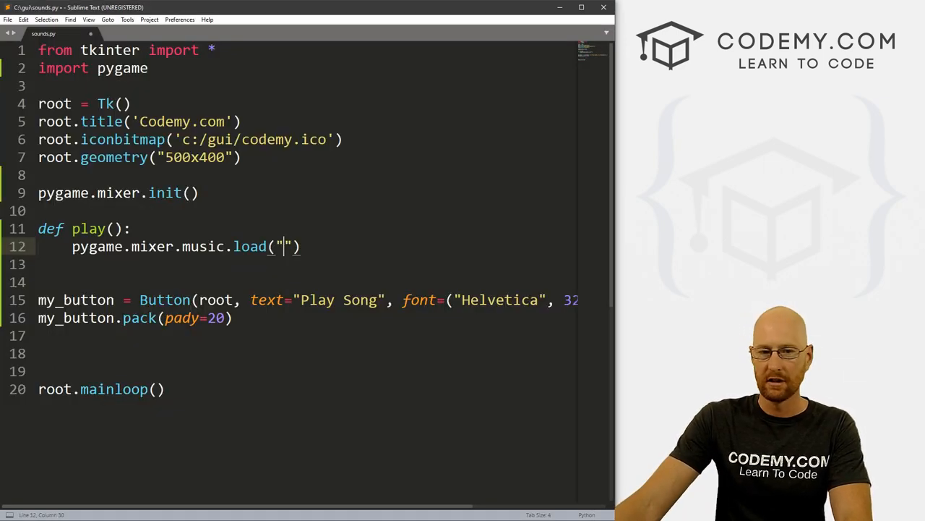
text(audio)
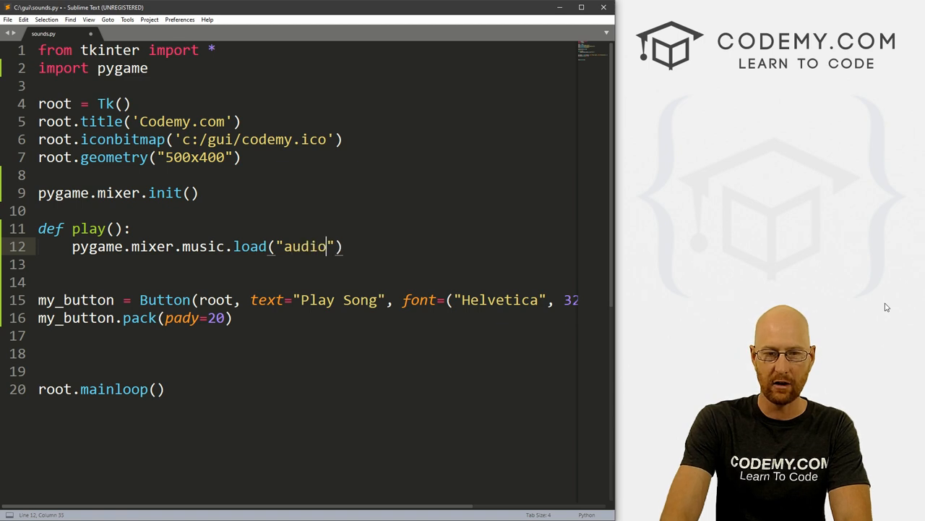
text(/Not_Me.mp)
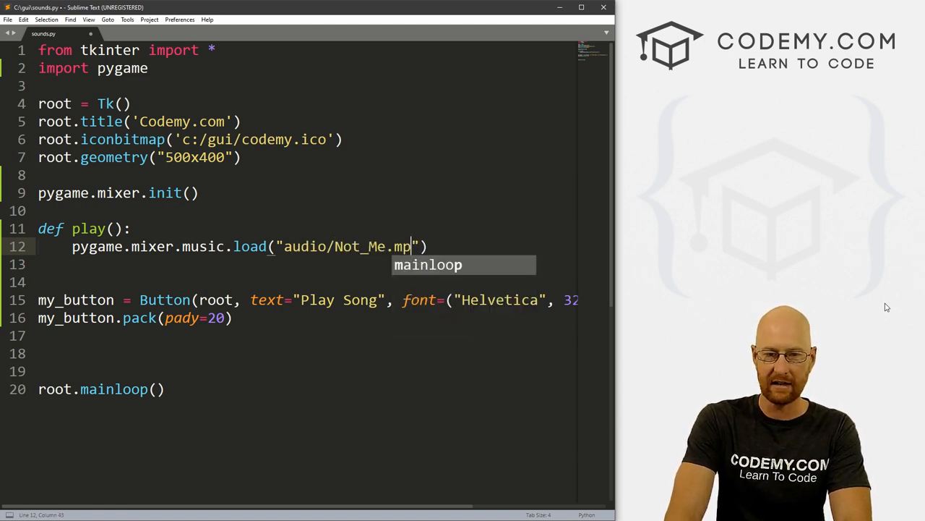
text(3)
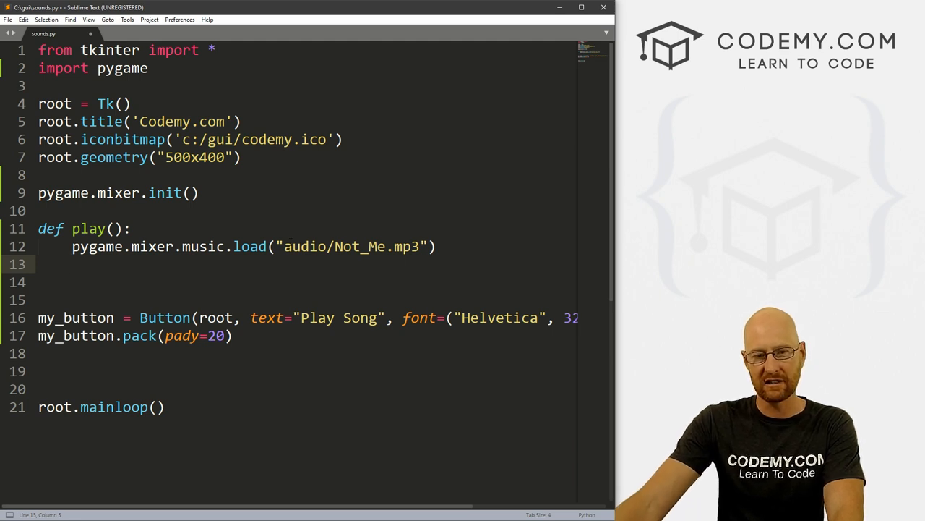
Try a c:/gui prefix on the audio file path before settling on audio/Not_Me.mp3.
drag(278, 246, 428, 246)
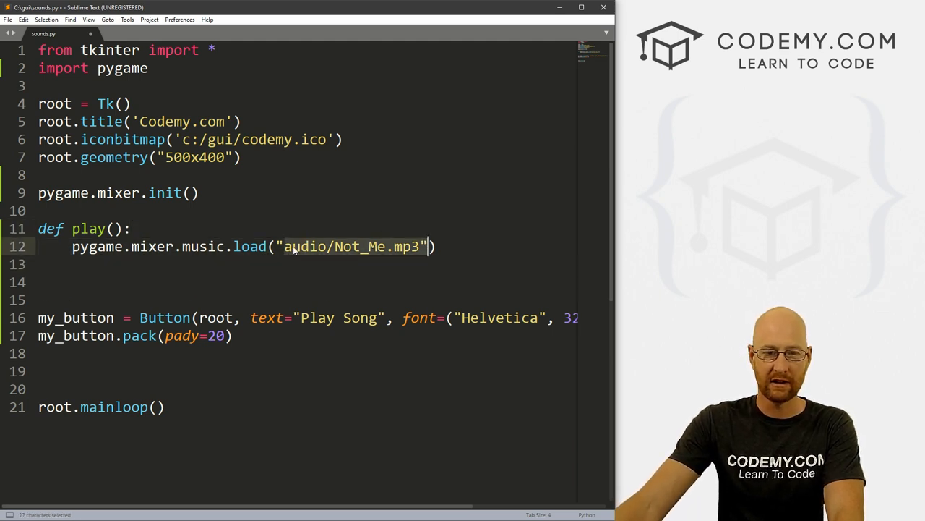
text(c:/)
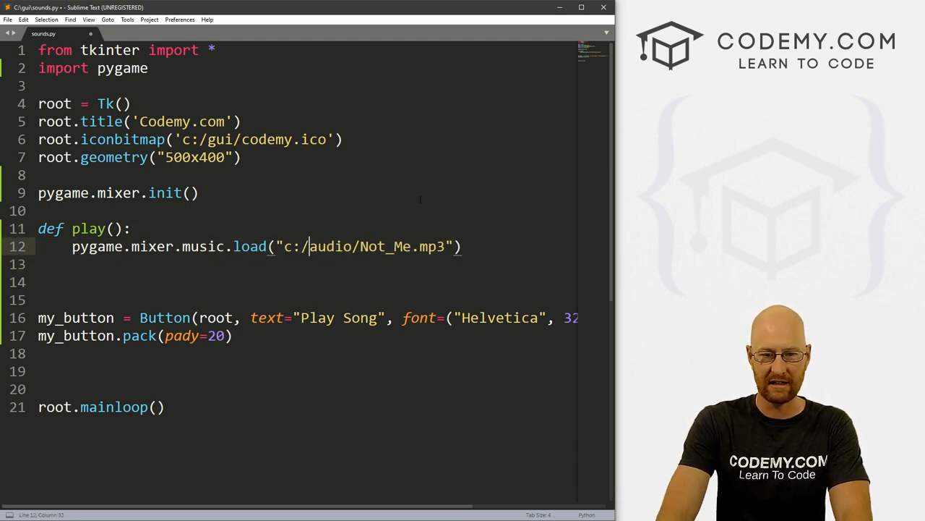
text(gui)
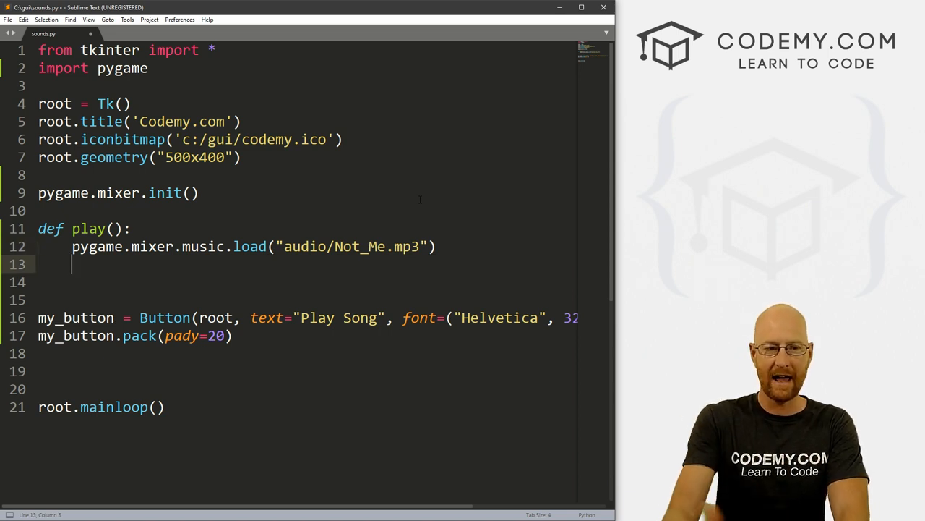
Add pygame.mixer.music.play(Loops=0) as the next line of play().
text(pyg)
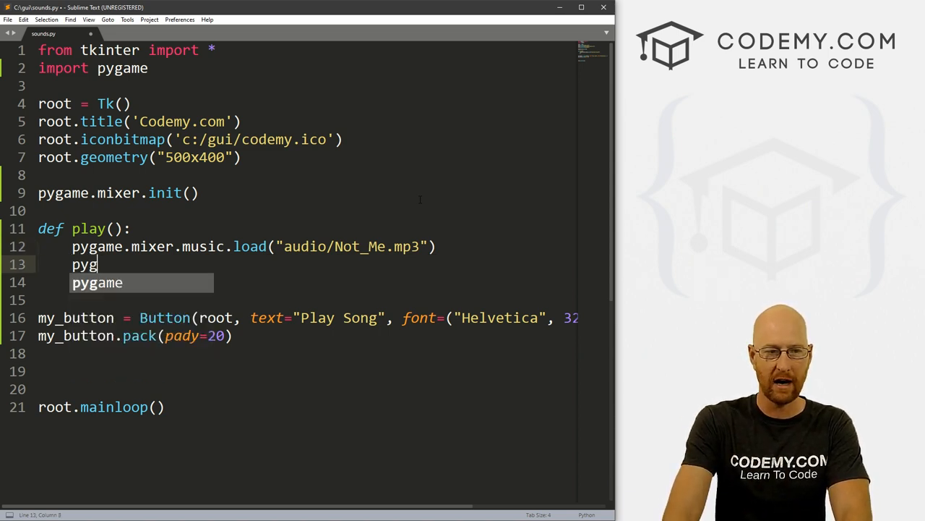
text(ame.mixer.)
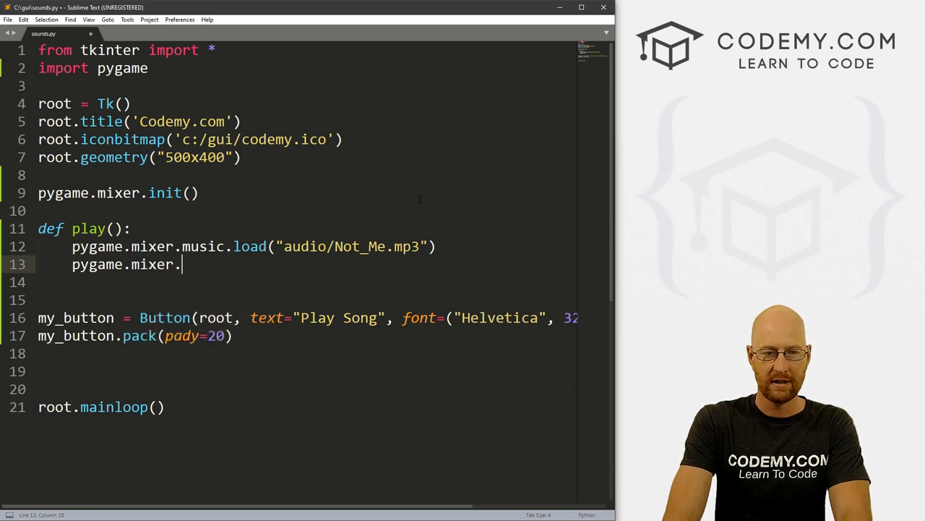
text(musi.play()
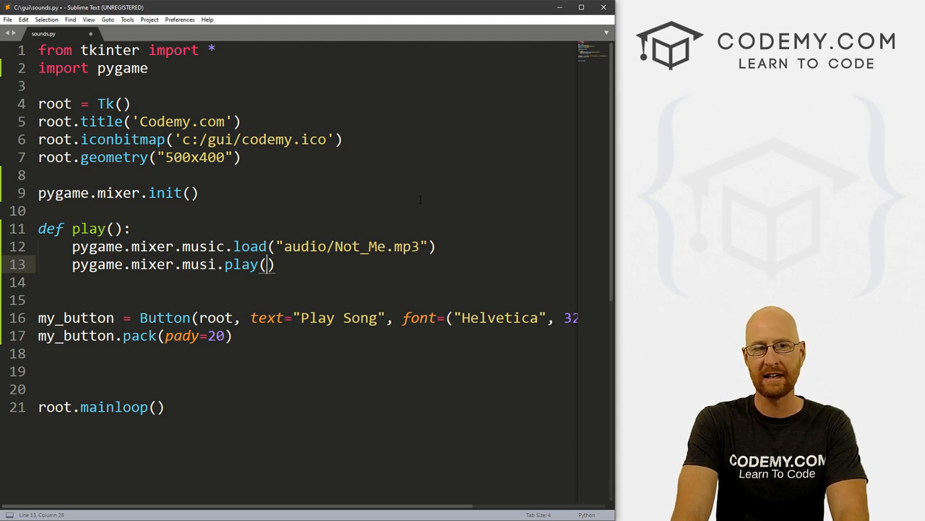
text(lop)
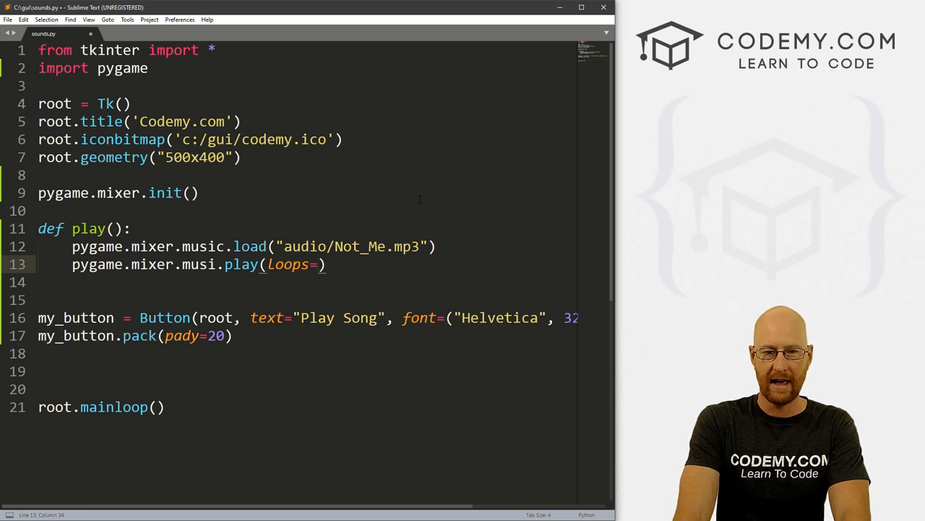
text(0)
text(pyth)
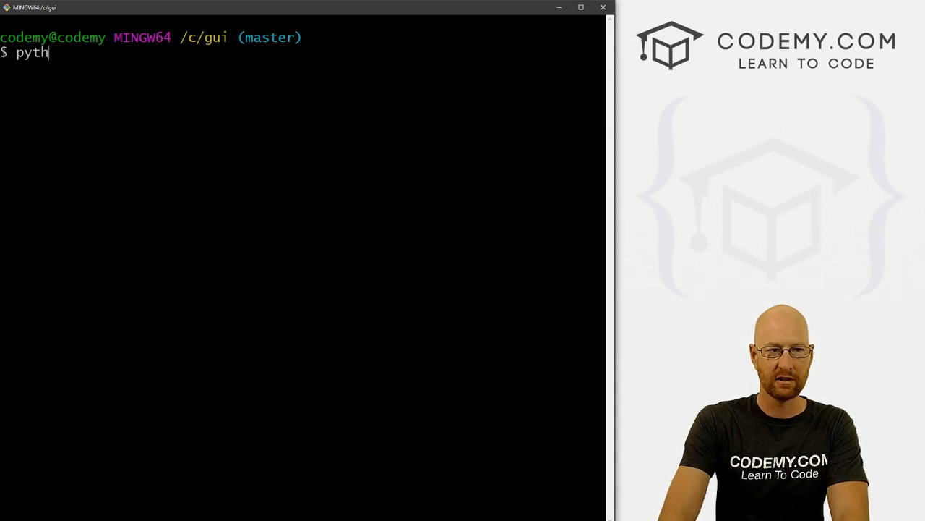
Start entering python sounds.py at the Git Bash prompt.
text(on sounds)
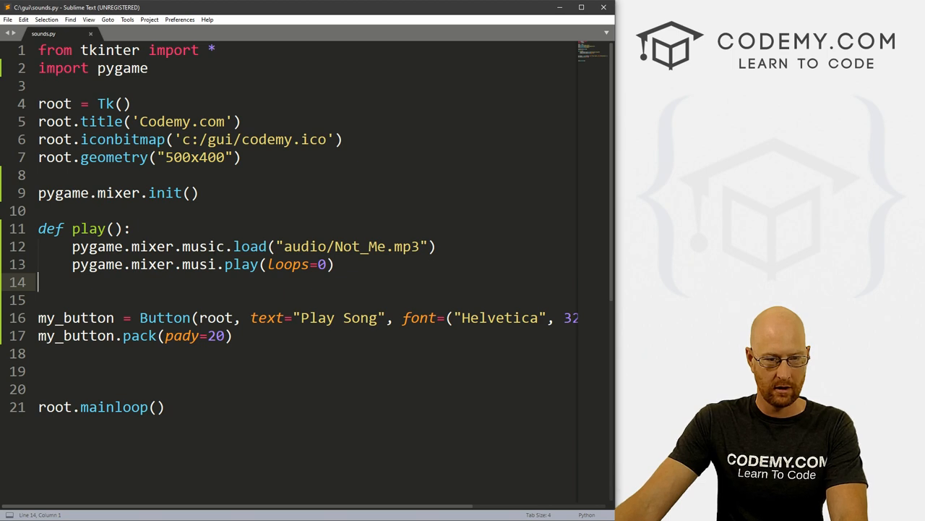
Save sounds.py in Sublime Text with Ctrl+S.
text(c)
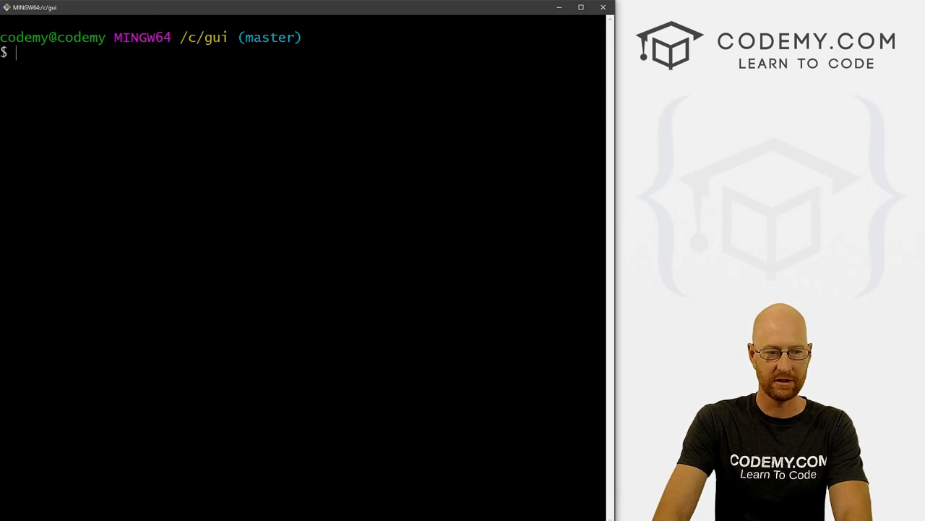
Run python sounds.py, check the Play Song window, then close it.
text(python sounds.py)
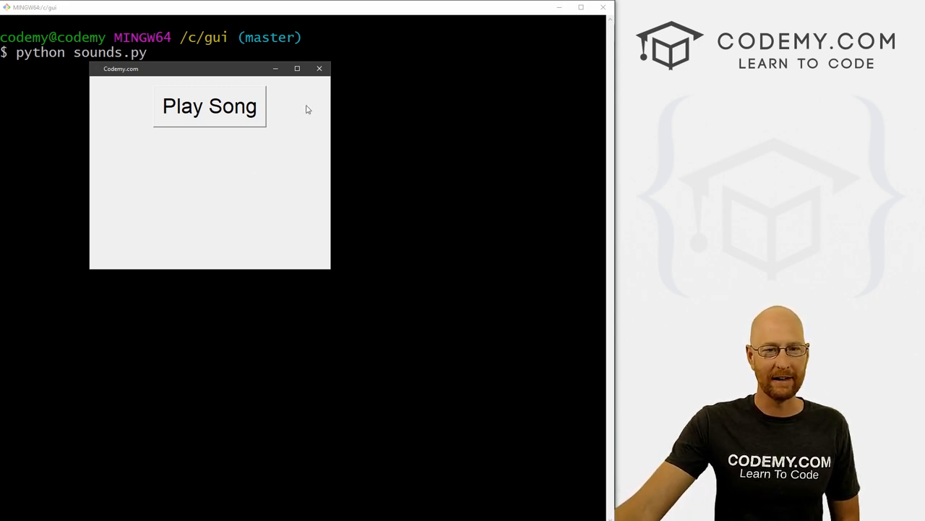
mouse_move(323, 88)
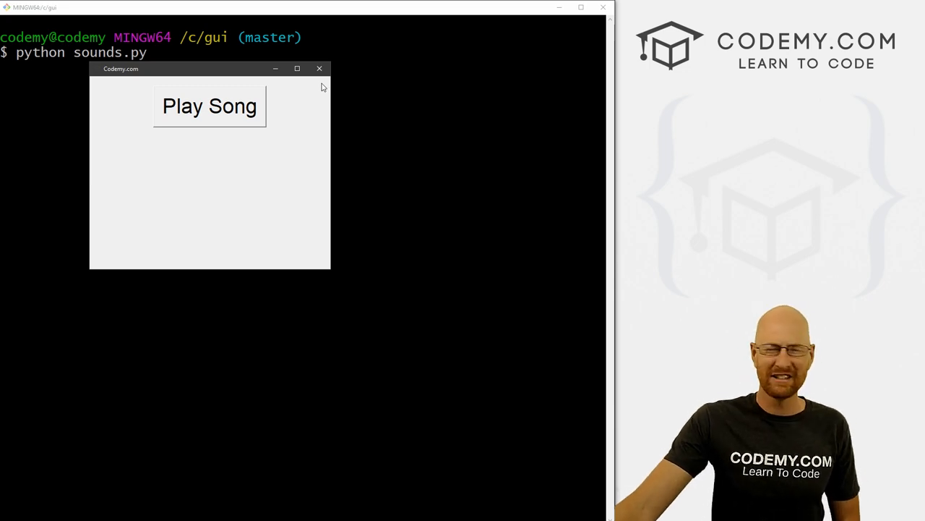
mouse_move(319, 70)
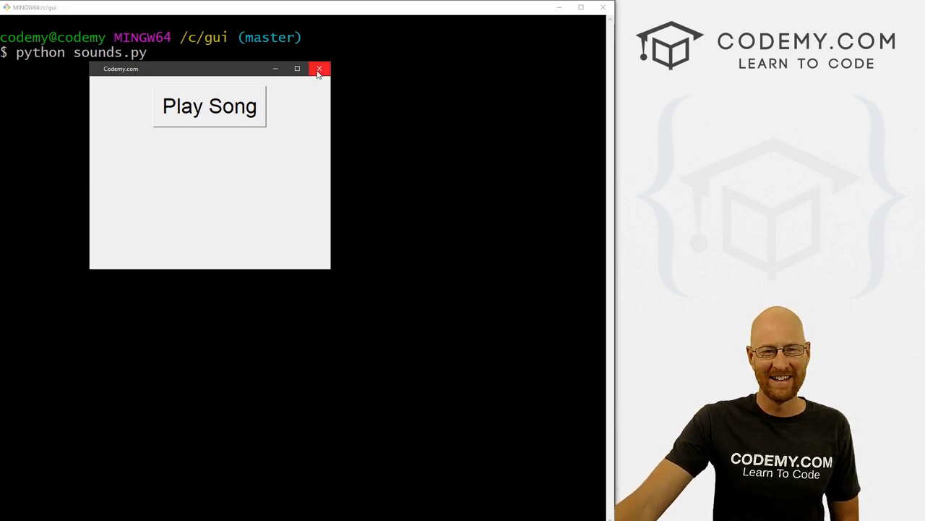
click(321, 69)
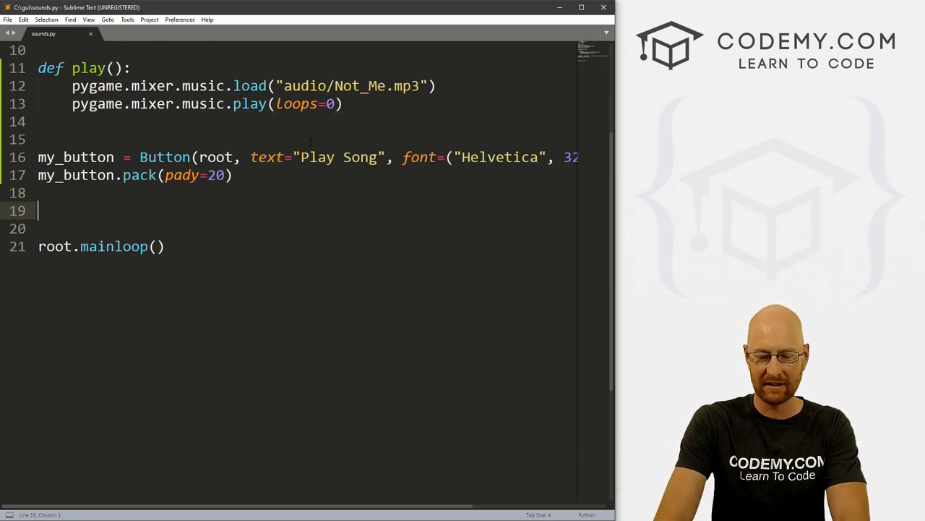
Create stop_button = Button(root, text="Stop", command=stop) and pack it with pady=20.
text(stop_button -=)
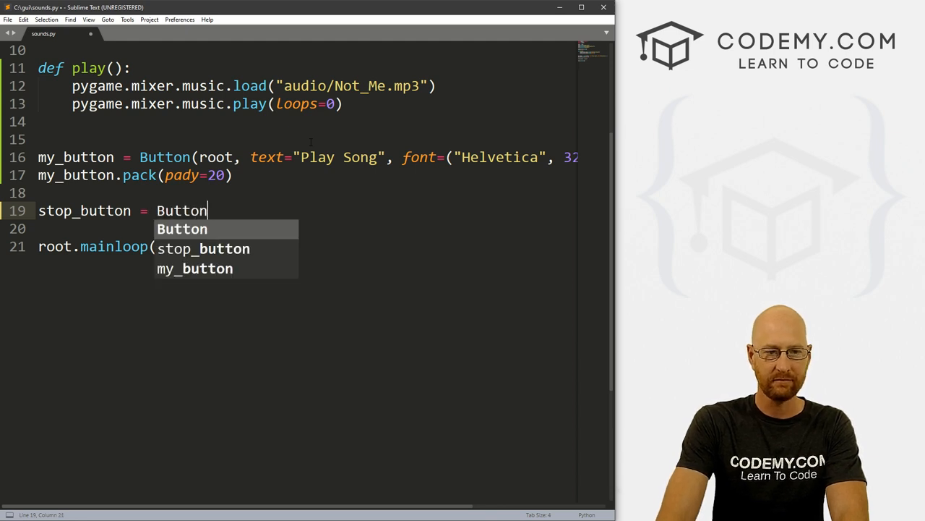
text((root, text="Stop",)
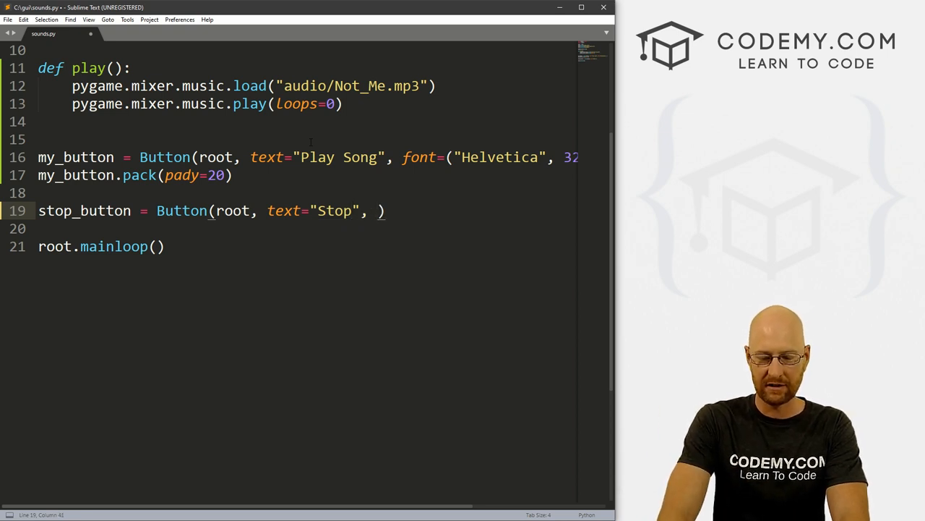
text(command=stop)
click(303, 228)
text(stop_button.pack)
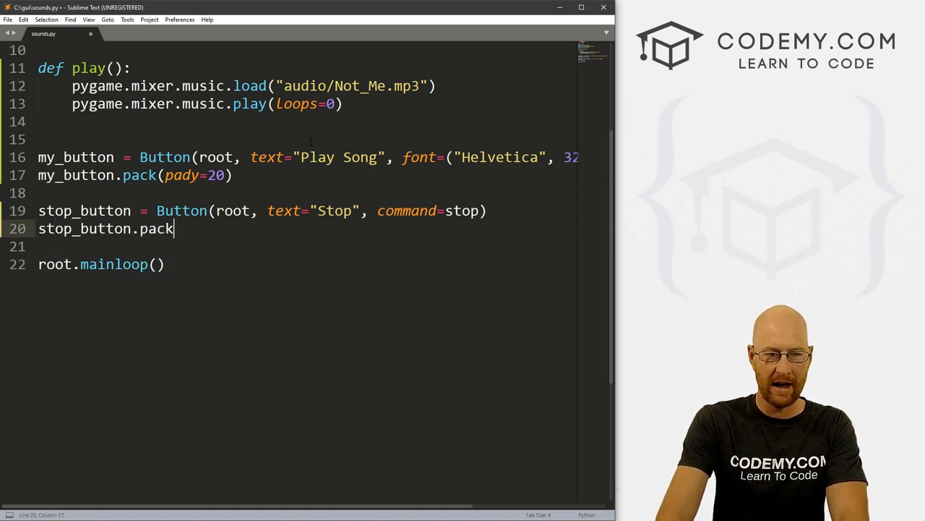
text((pady=20)
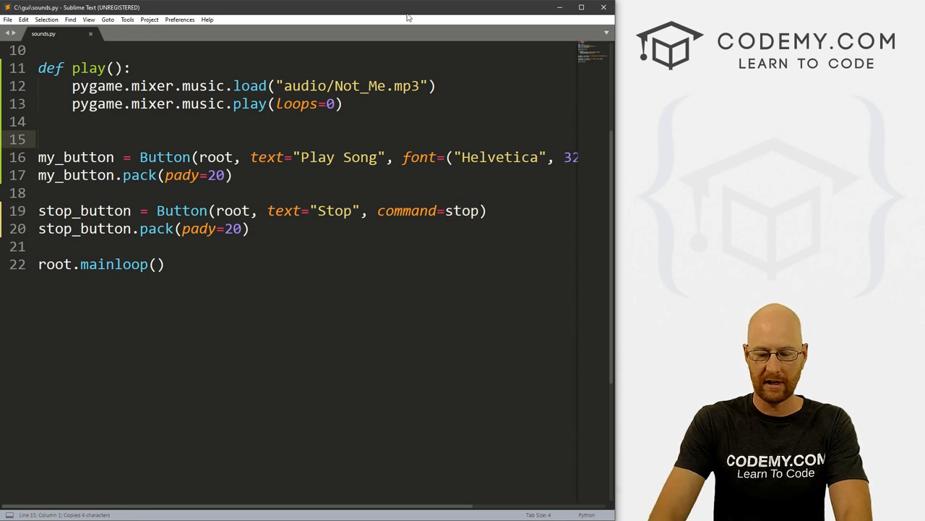
Define stop() containing pygame.mixer.music.stop() to halt the music.
text(def stop()
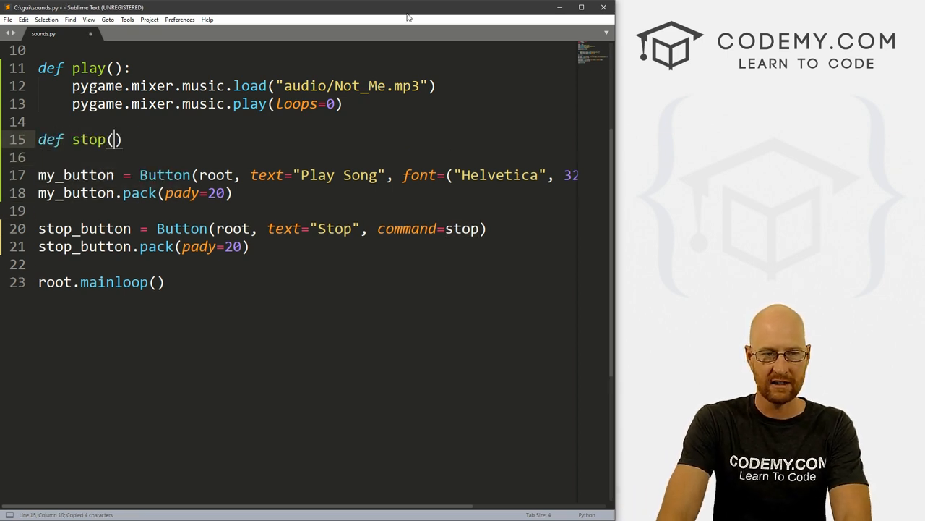
text(:)
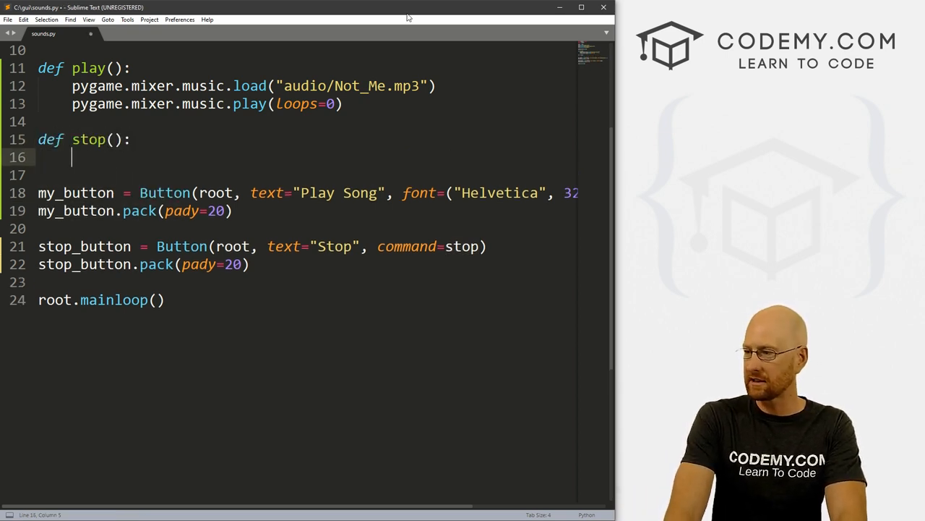
text(pygame)
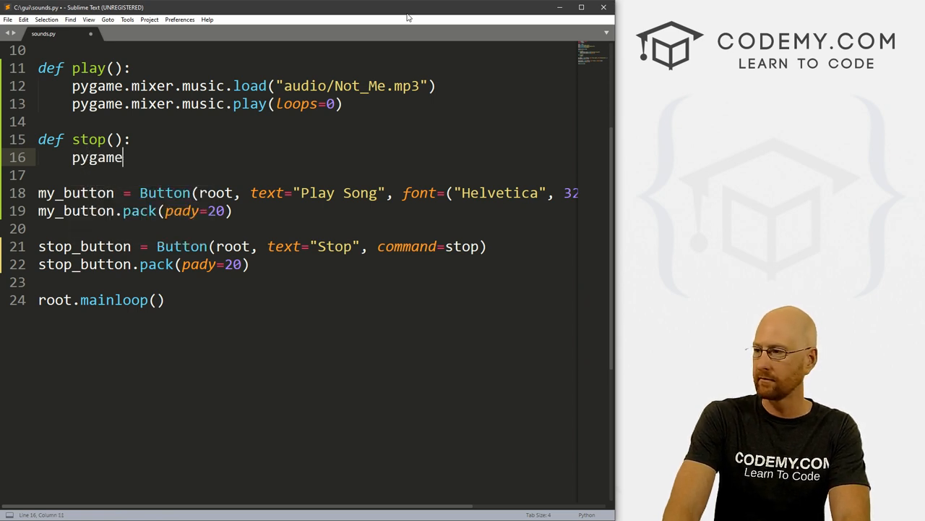
text(.mixer.m)
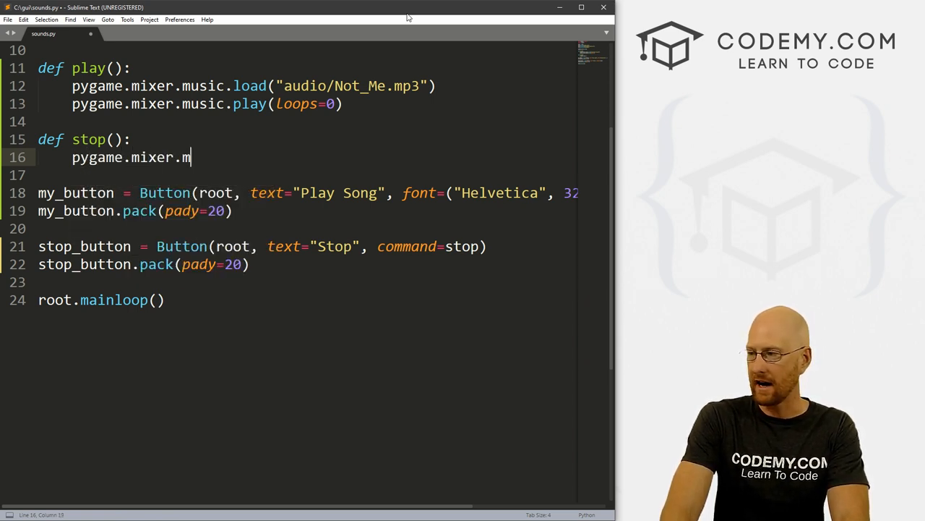
text(usic)
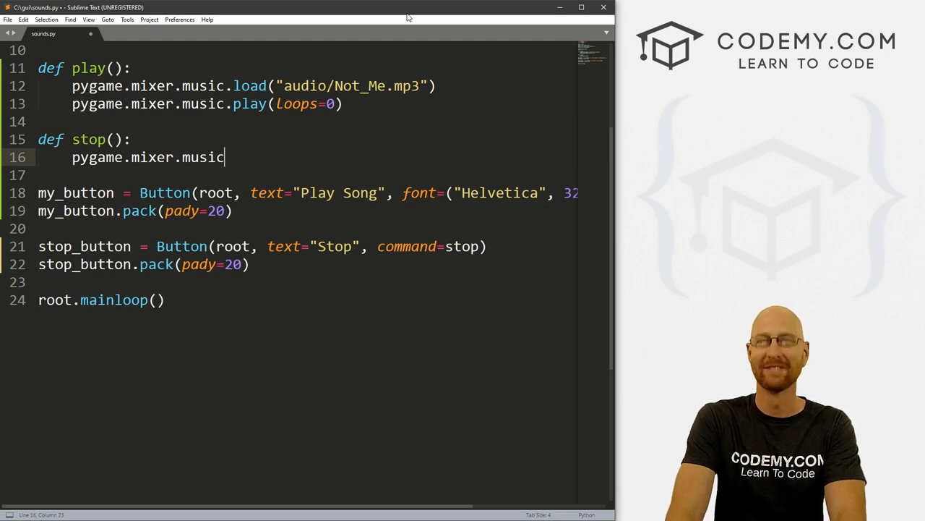
text(.)
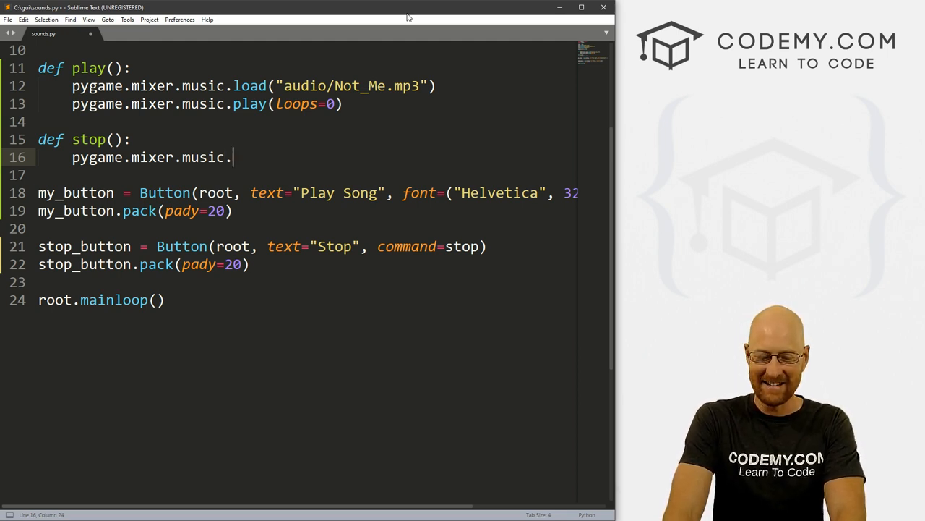
text(stop())
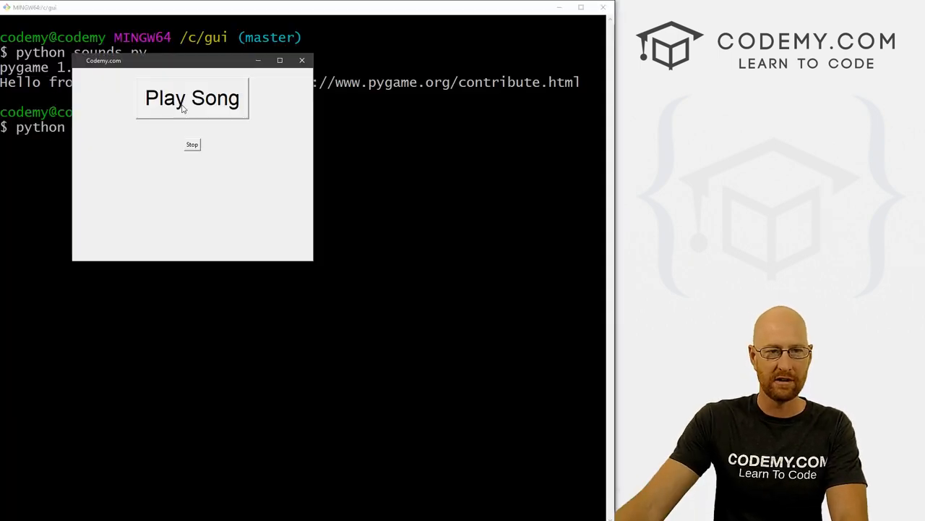
mouse_move(234, 130)
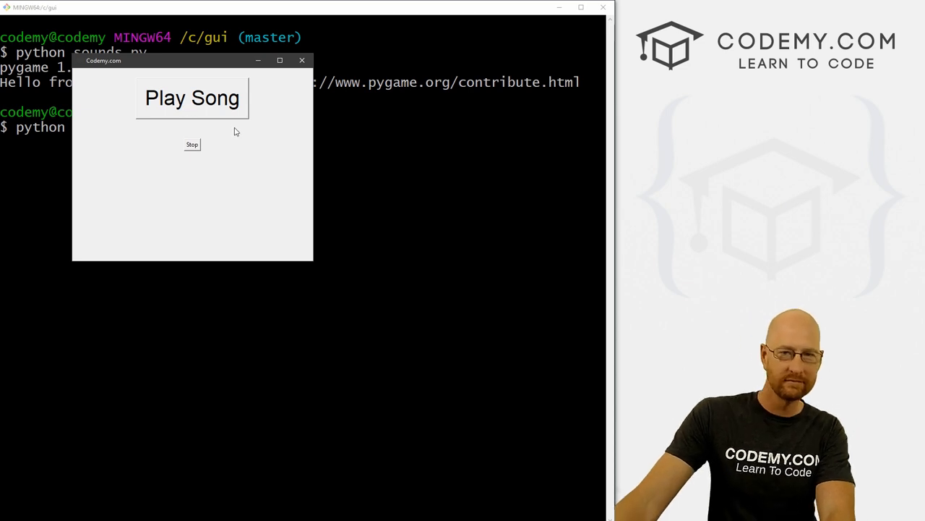
mouse_move(121, 183)
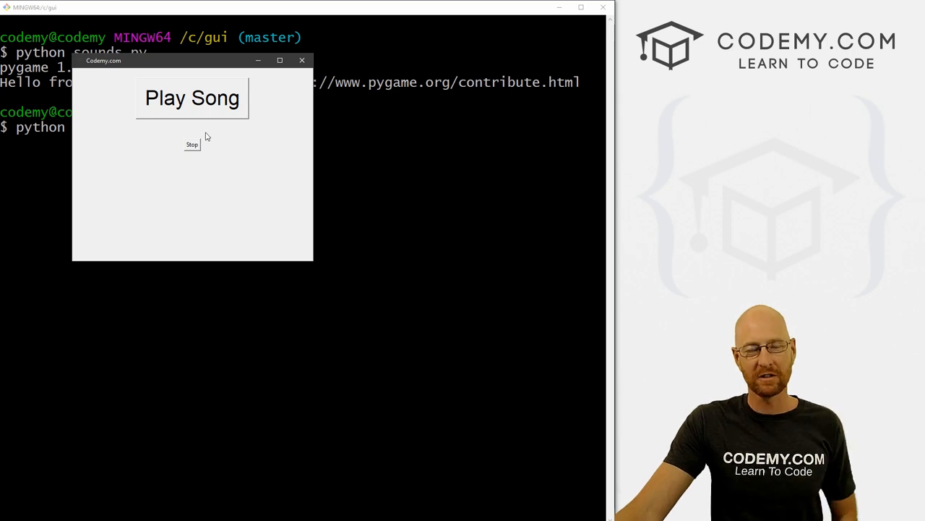
mouse_move(312, 82)
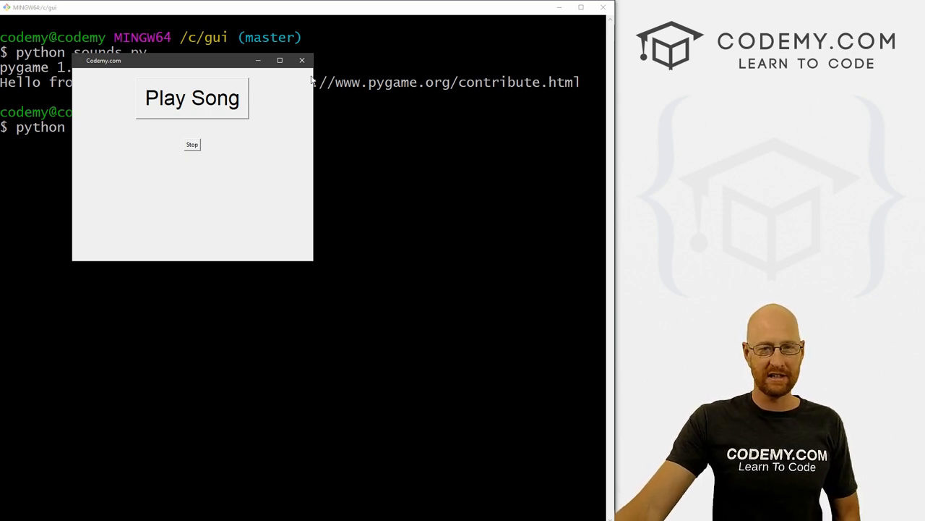